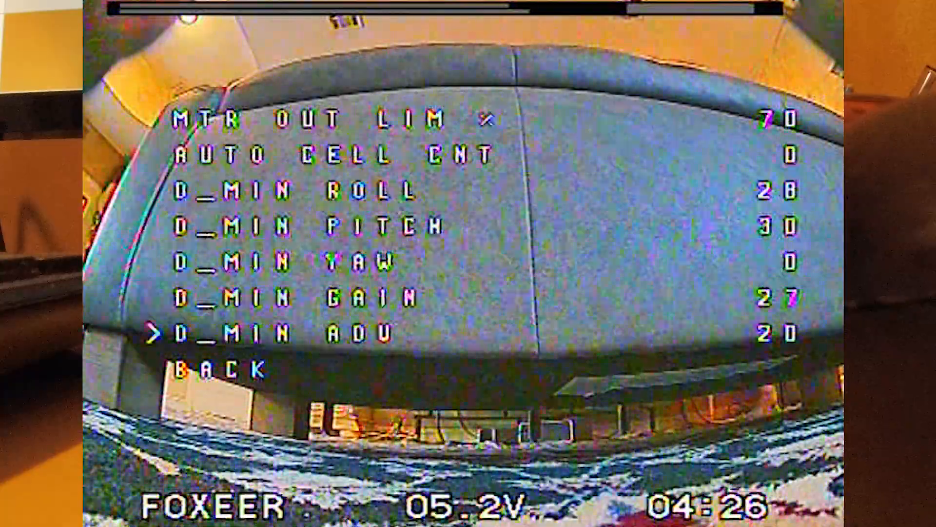
key("up")
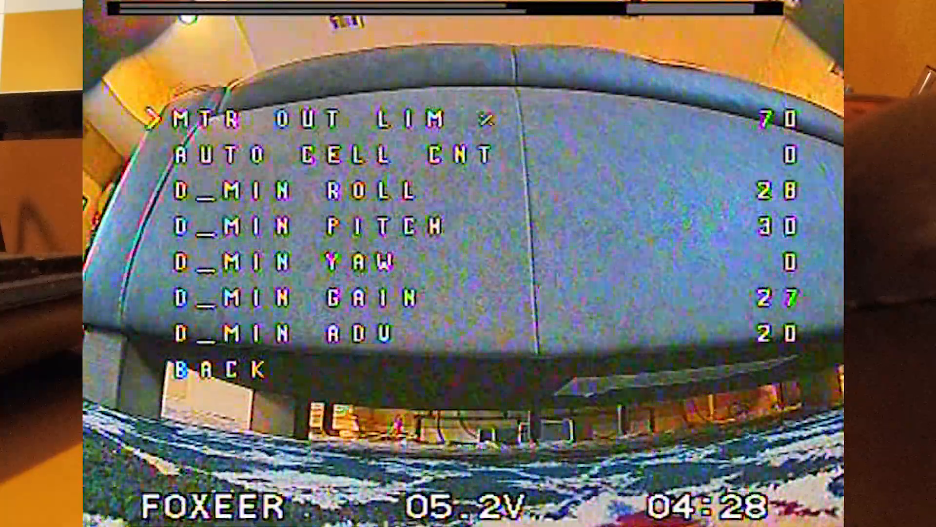